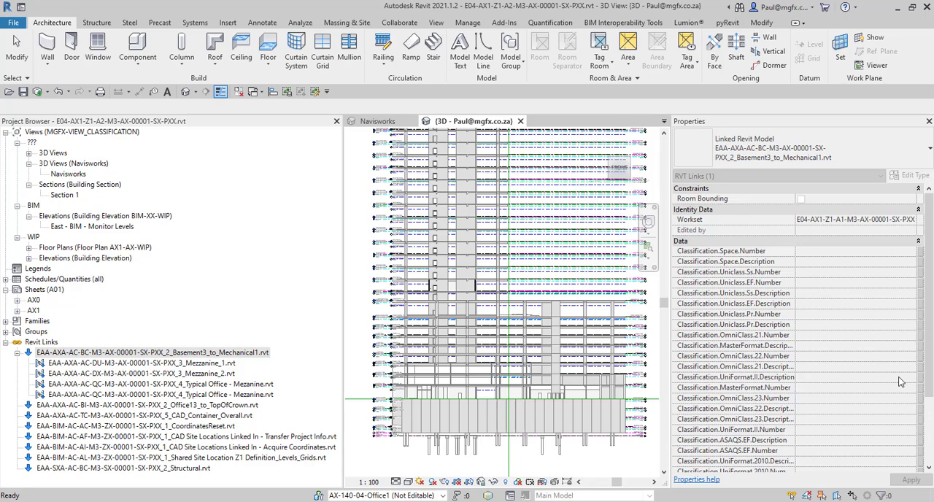
{"action": "mouse_move", "coordinate": [757, 344]}
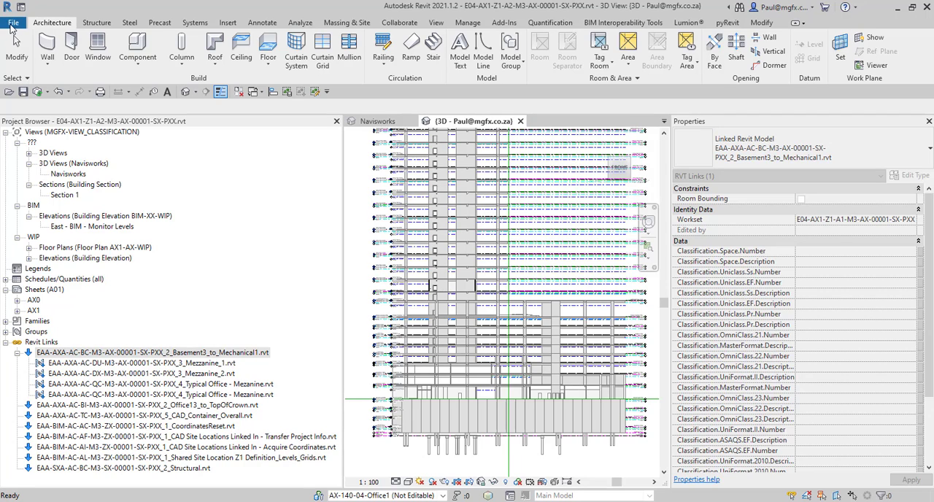
{"action": "mouse_move", "coordinate": [349, 224]}
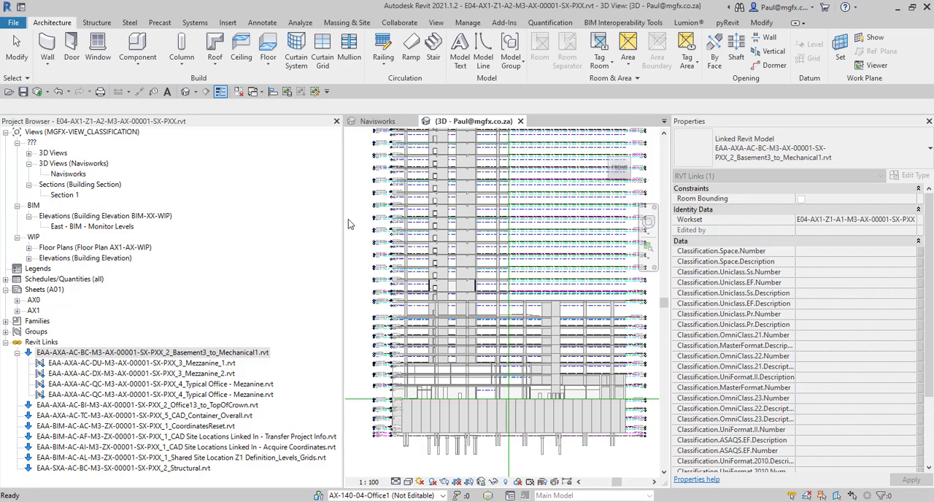
Open the Basement3_to_Mechanical1 link alone, confirming Unload Link, and view it in 3D.
{"action": "left_click", "coordinate": [12, 23]}
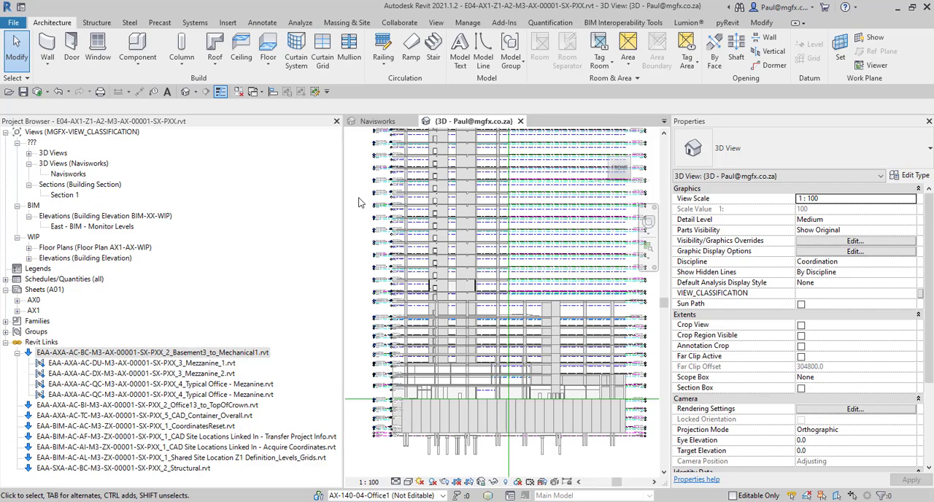
{"action": "mouse_move", "coordinate": [354, 206]}
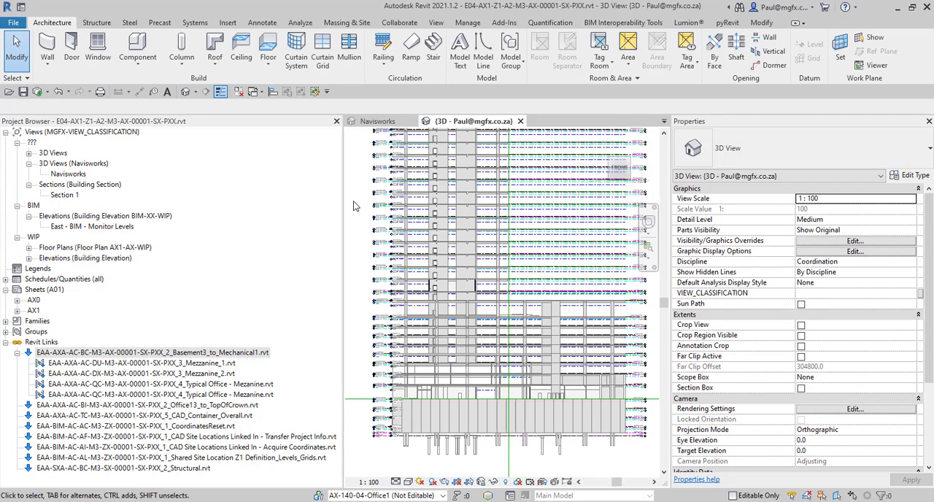
{"action": "left_click", "coordinate": [470, 335]}
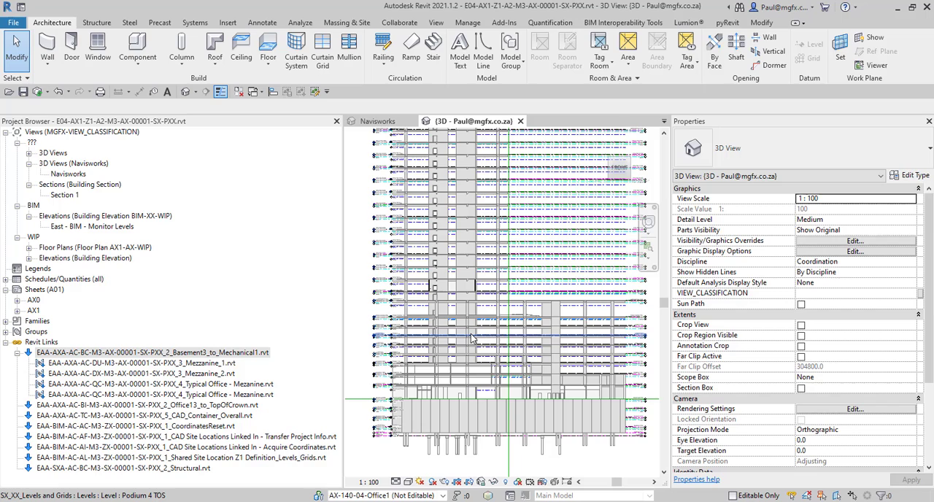
{"action": "mouse_move", "coordinate": [473, 338]}
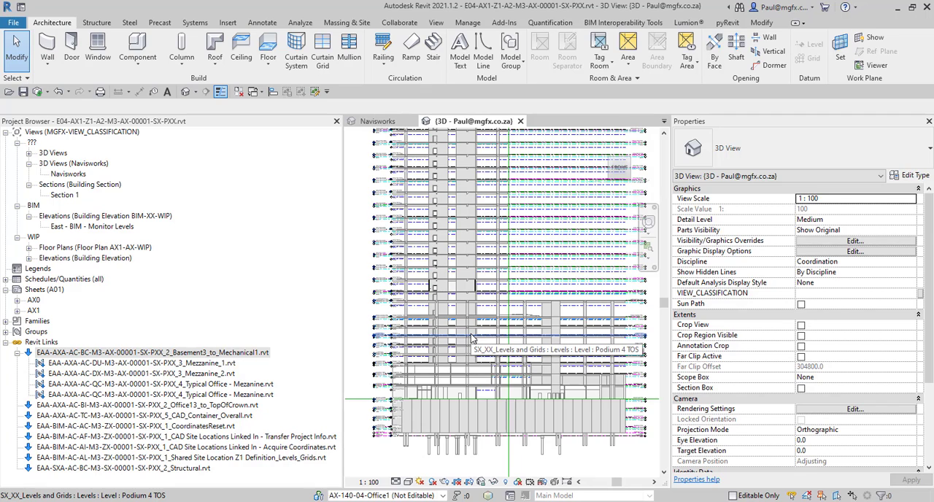
{"action": "mouse_move", "coordinate": [357, 317]}
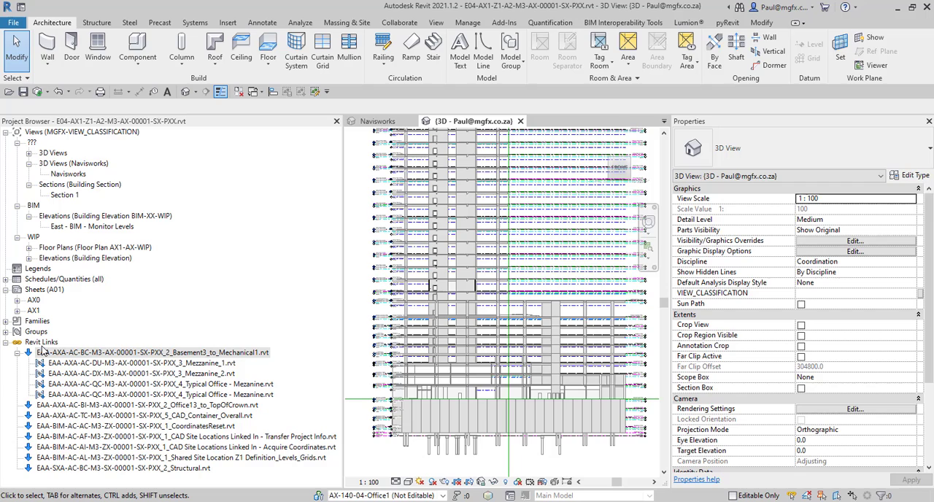
{"action": "mouse_move", "coordinate": [80, 360]}
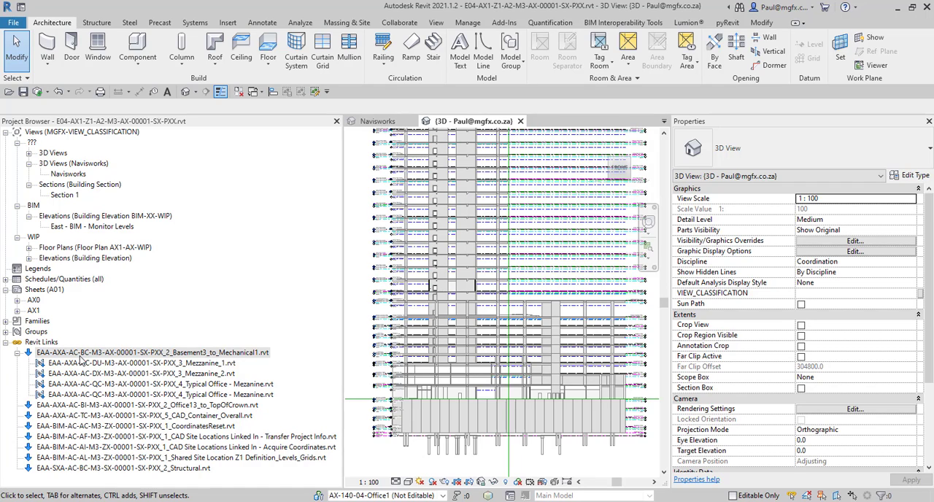
{"action": "mouse_move", "coordinate": [83, 360]}
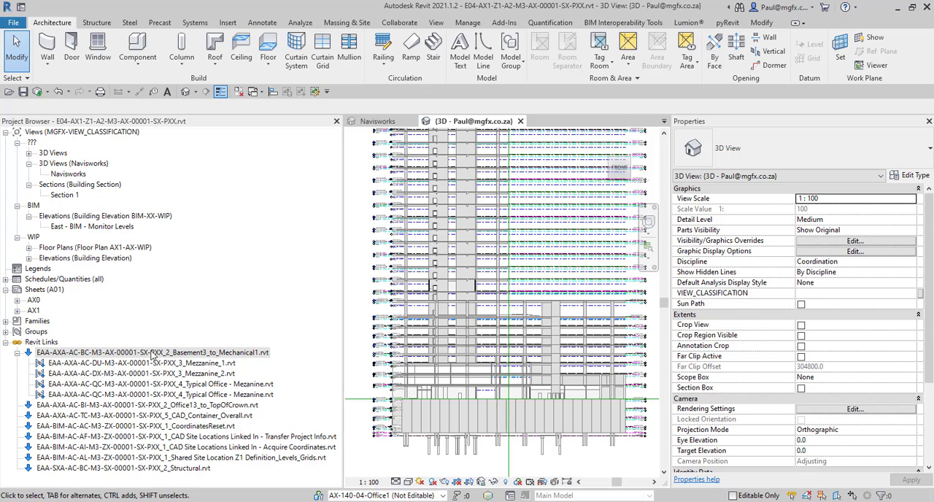
{"action": "right_click", "coordinate": [151, 353]}
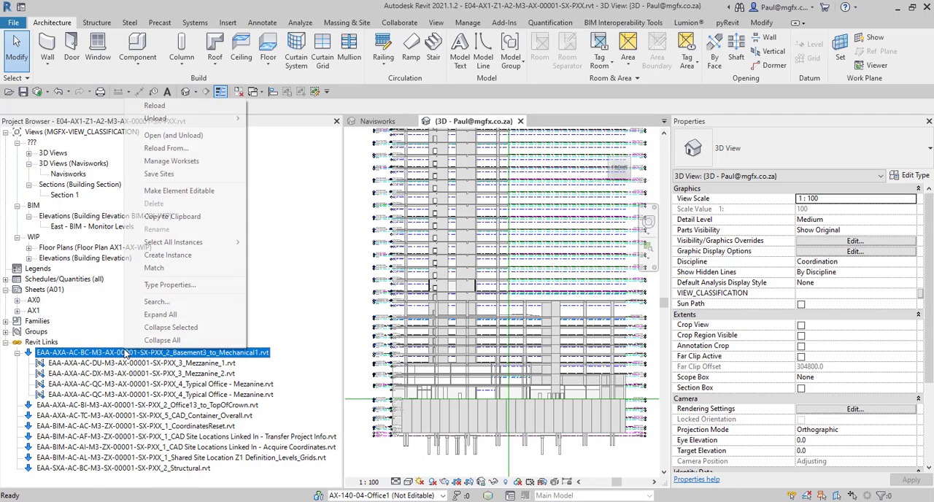
{"action": "mouse_move", "coordinate": [179, 190]}
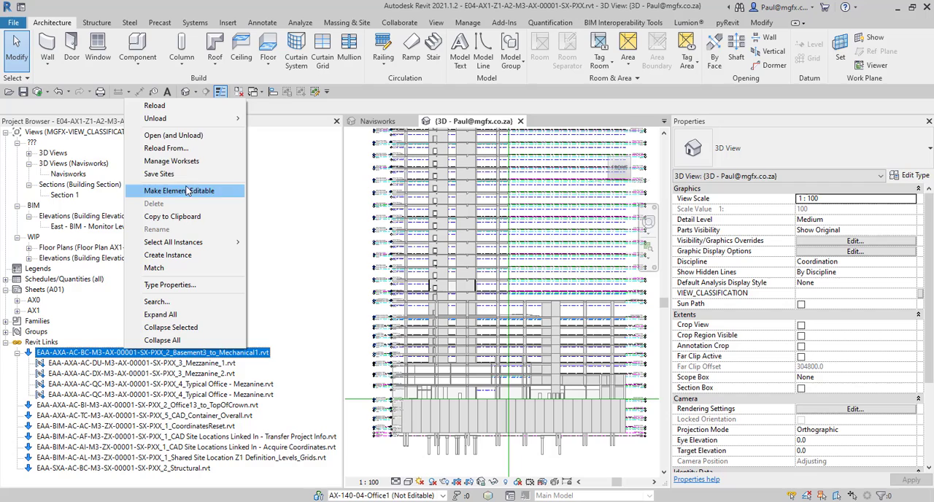
{"action": "mouse_move", "coordinate": [171, 136]}
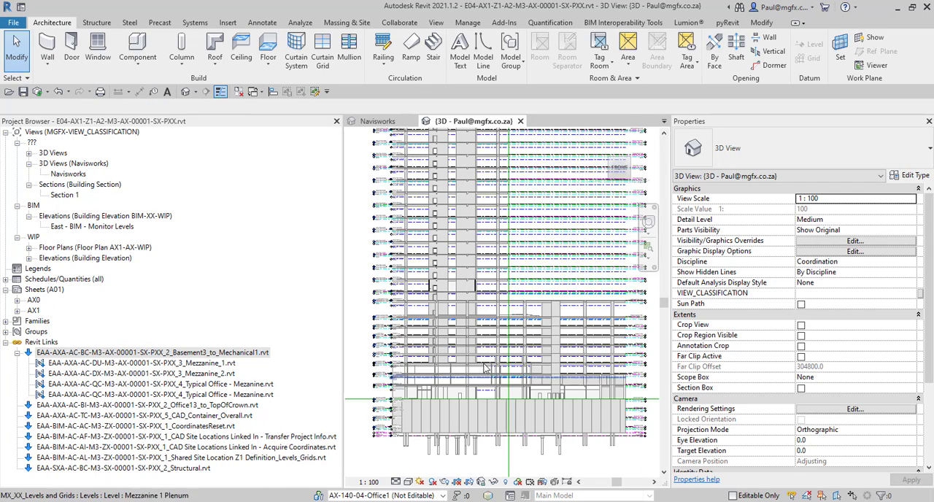
{"action": "mouse_move", "coordinate": [434, 380]}
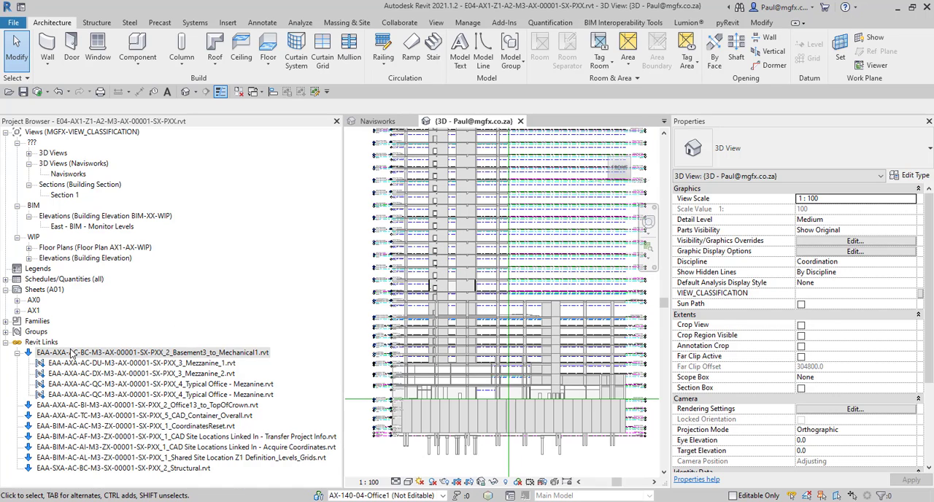
{"action": "right_click", "coordinate": [152, 353]}
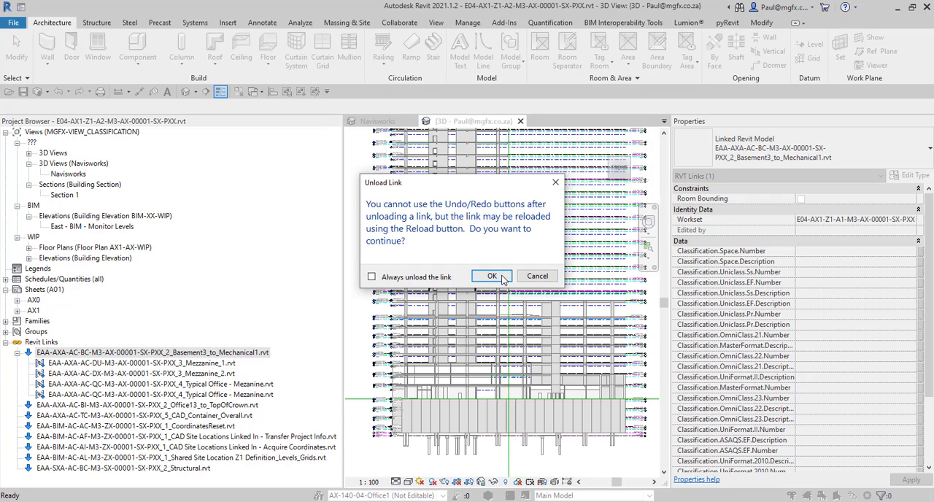
{"action": "left_click", "coordinate": [491, 275]}
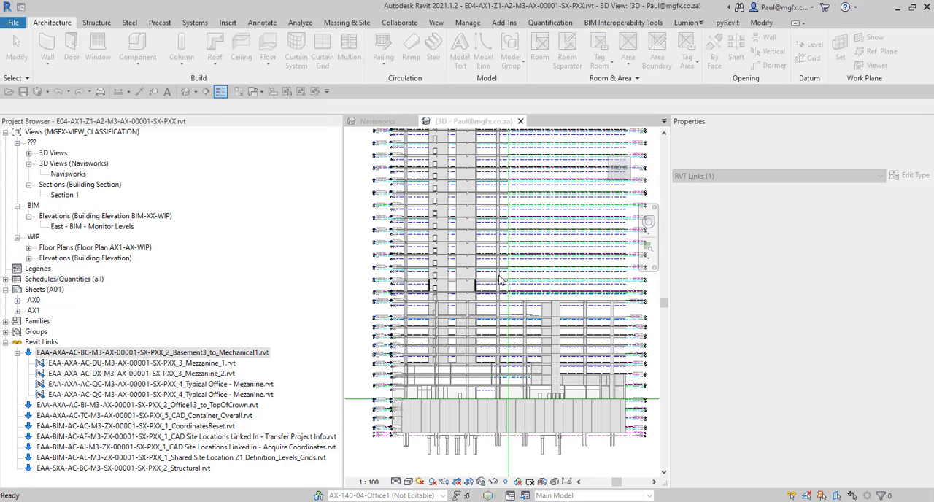
{"action": "left_click", "coordinate": [490, 276]}
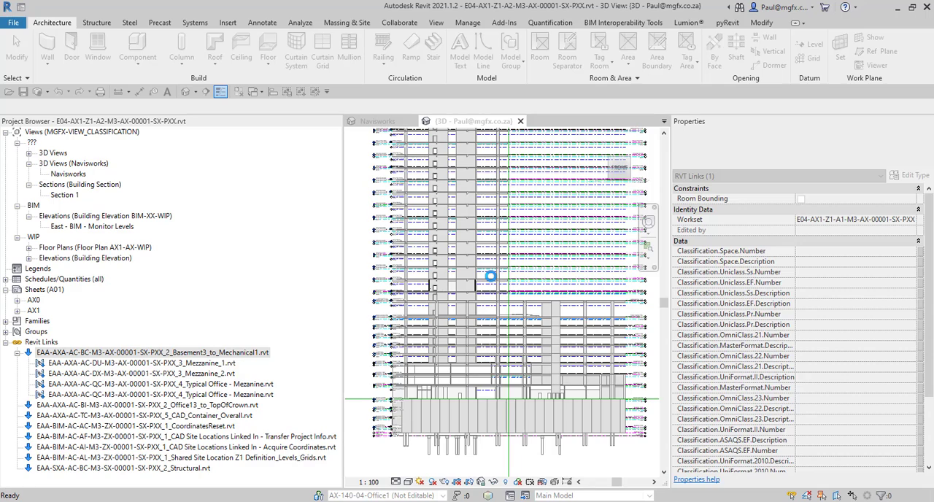
{"action": "left_click", "coordinate": [151, 351]}
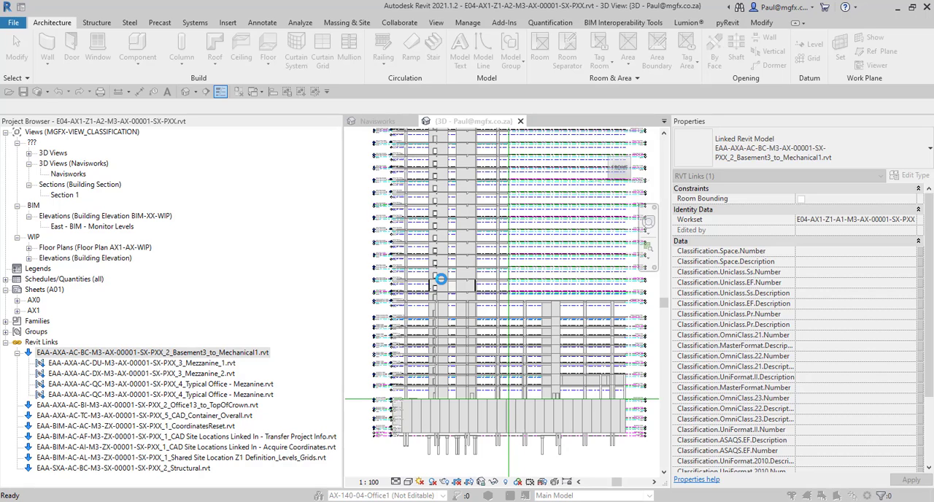
{"action": "double_click", "coordinate": [151, 351]}
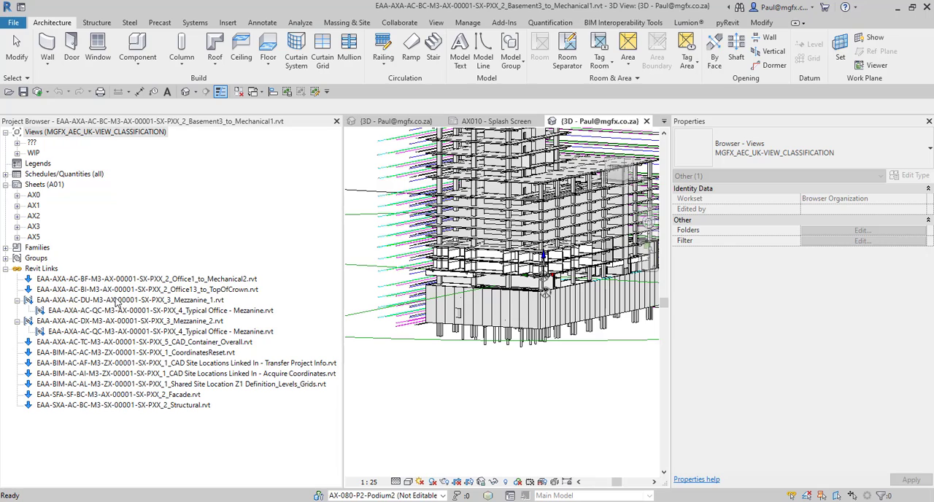
{"action": "mouse_move", "coordinate": [99, 303]}
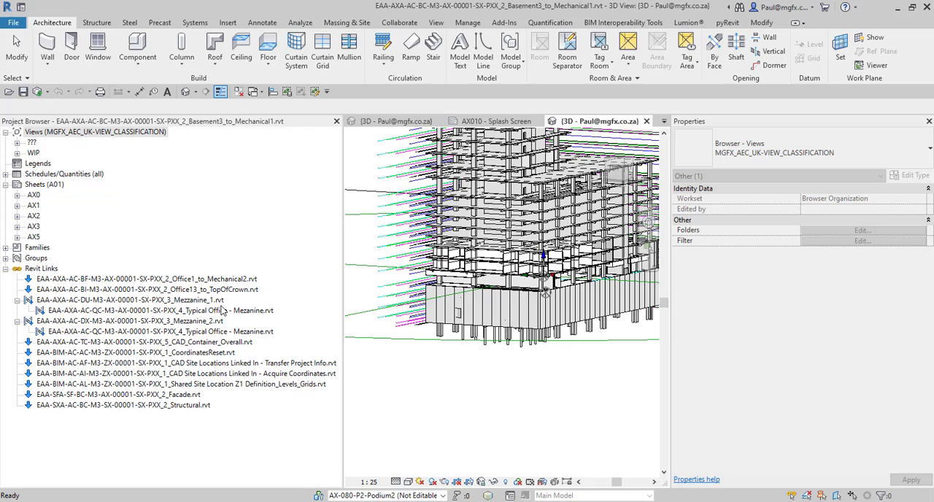
{"action": "mouse_move", "coordinate": [95, 303]}
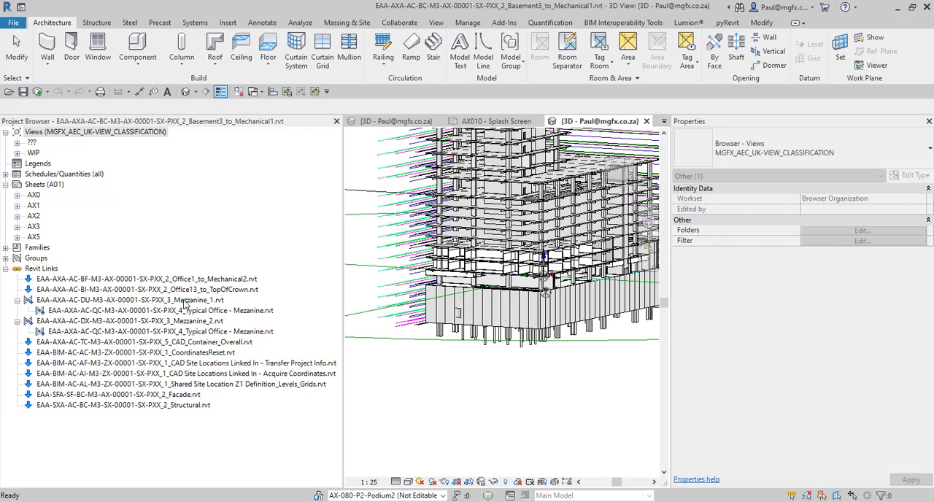
{"action": "mouse_move", "coordinate": [134, 279]}
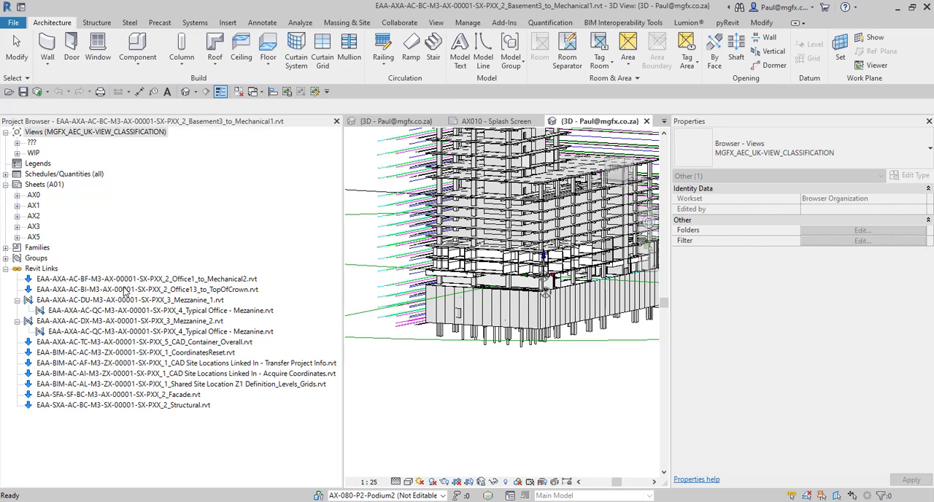
Open the Mezzanine_1 link on its own by confirming the Unload Link dialog.
{"action": "right_click", "coordinate": [131, 300]}
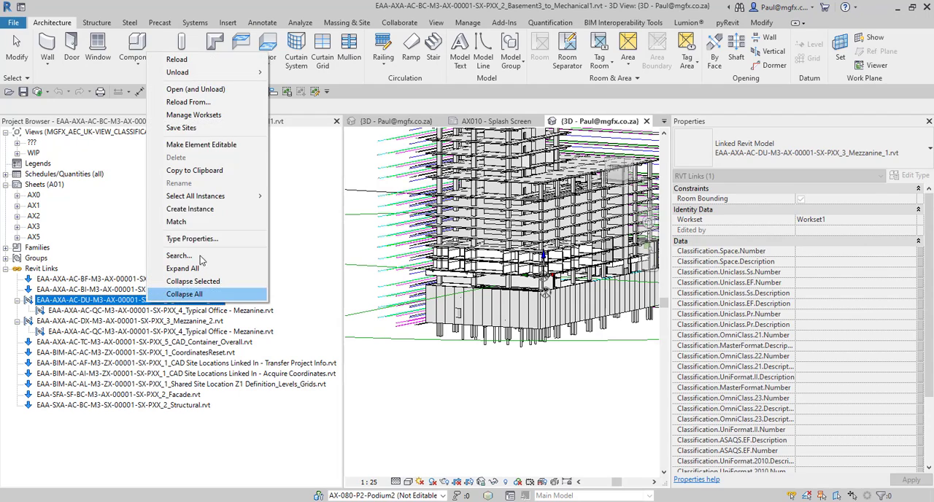
{"action": "mouse_move", "coordinate": [194, 89]}
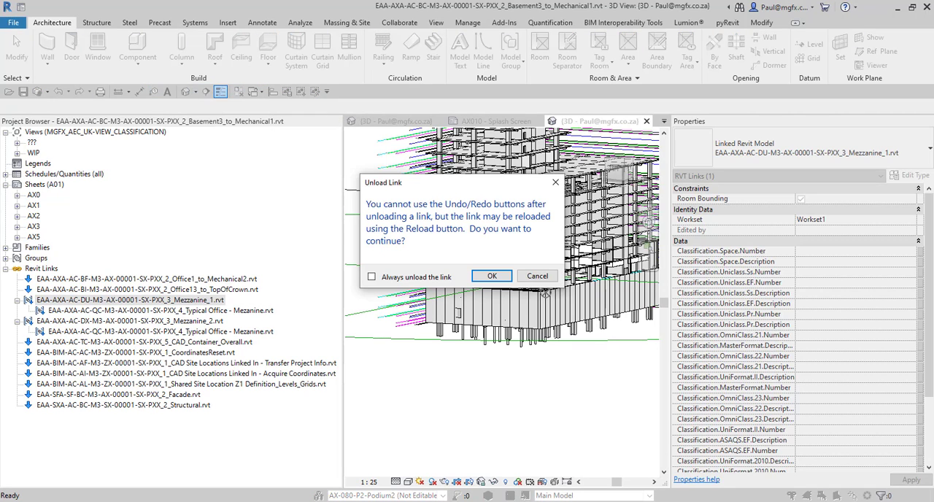
{"action": "left_click", "coordinate": [491, 276]}
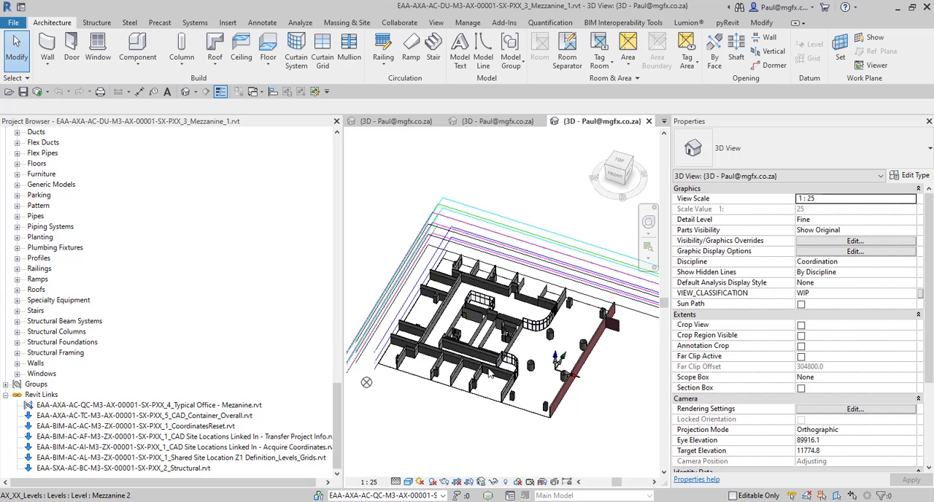
{"action": "mouse_move", "coordinate": [490, 382]}
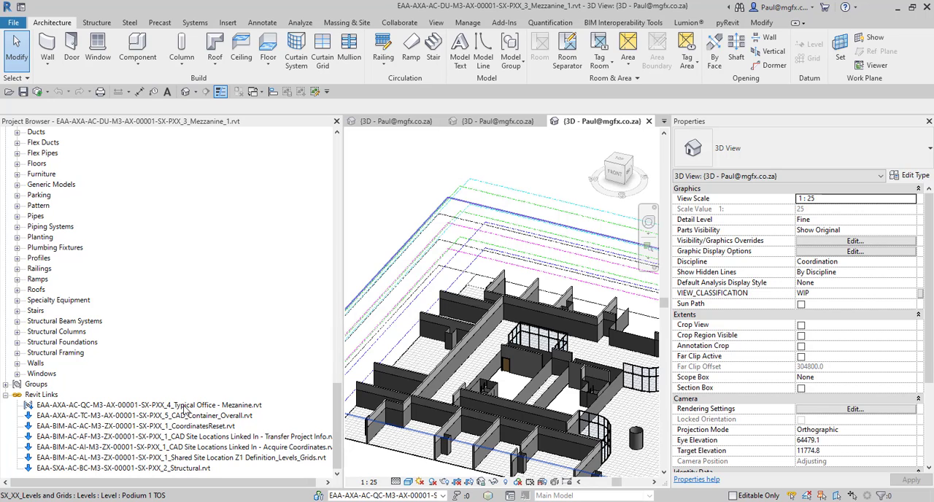
{"action": "left_click", "coordinate": [146, 404]}
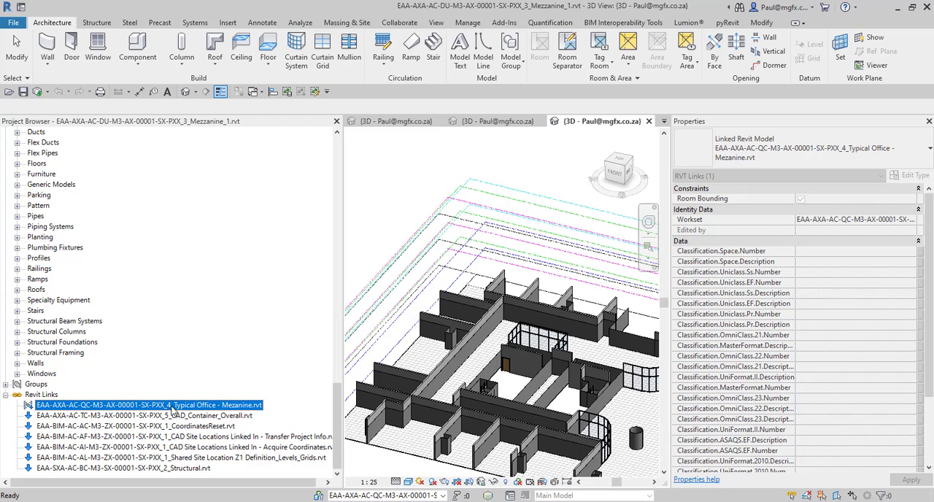
{"action": "right_click", "coordinate": [146, 405]}
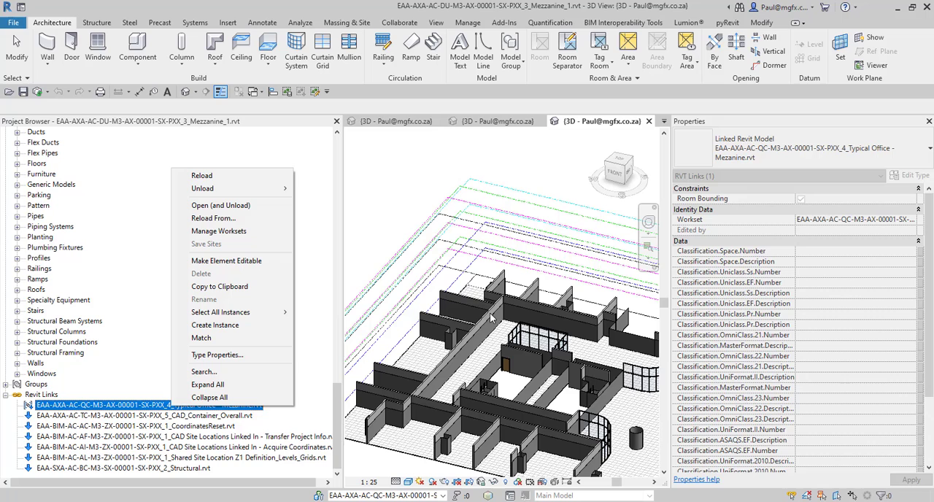
{"action": "mouse_move", "coordinate": [399, 202]}
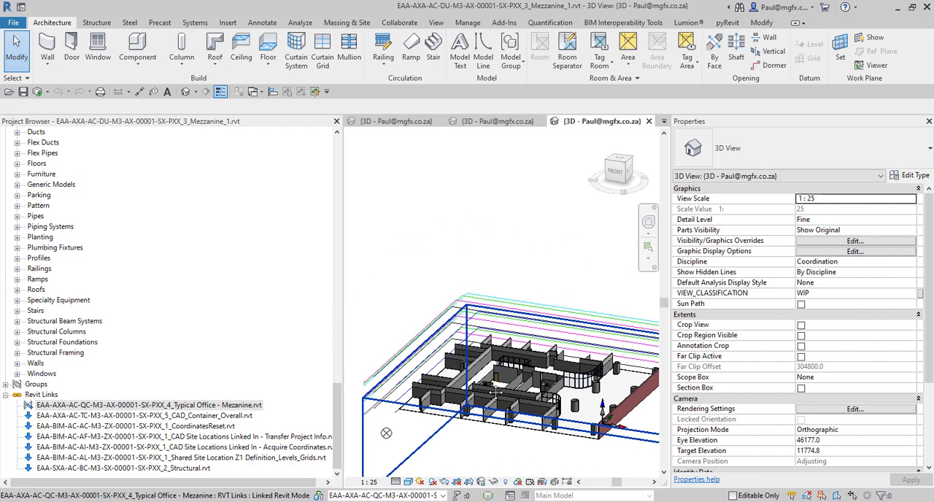
{"action": "mouse_move", "coordinate": [496, 394]}
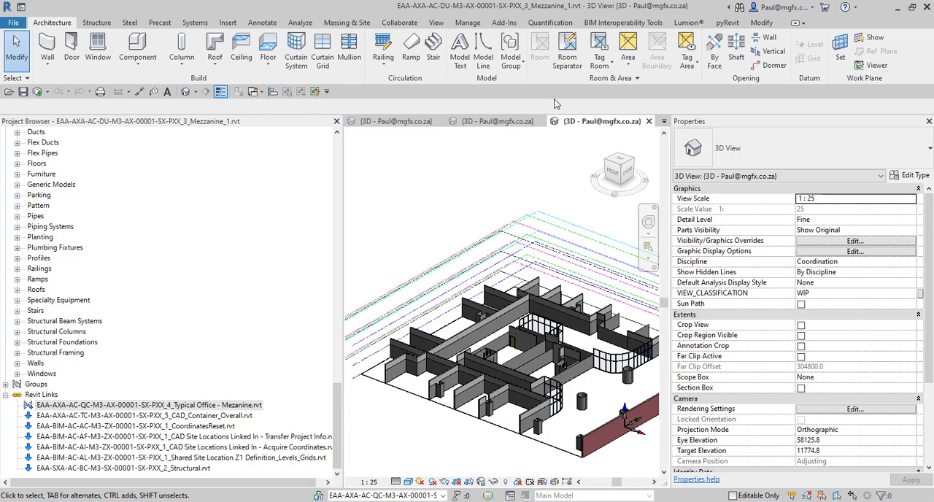
{"action": "mouse_move", "coordinate": [649, 120]}
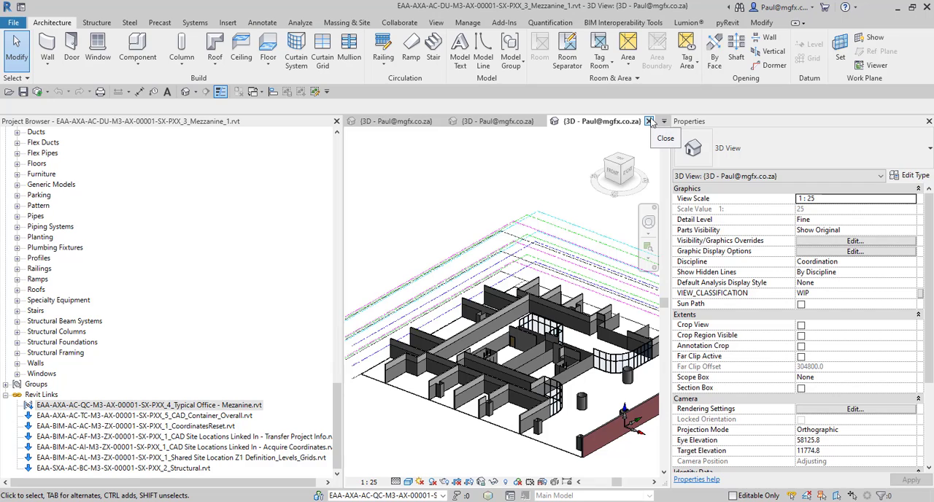
Close the Mezzanine_1 3D view and show the Mezzanine_1 link's options in the host.
{"action": "left_click", "coordinate": [648, 121]}
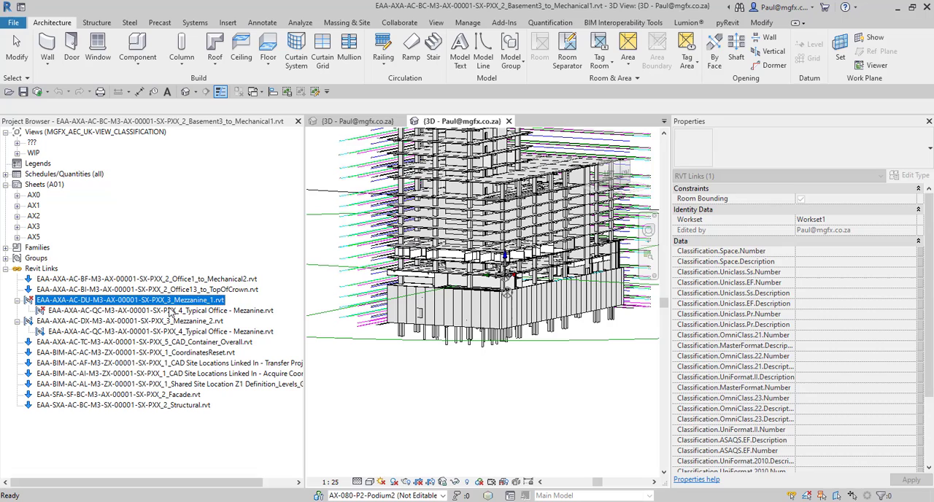
{"action": "right_click", "coordinate": [130, 299]}
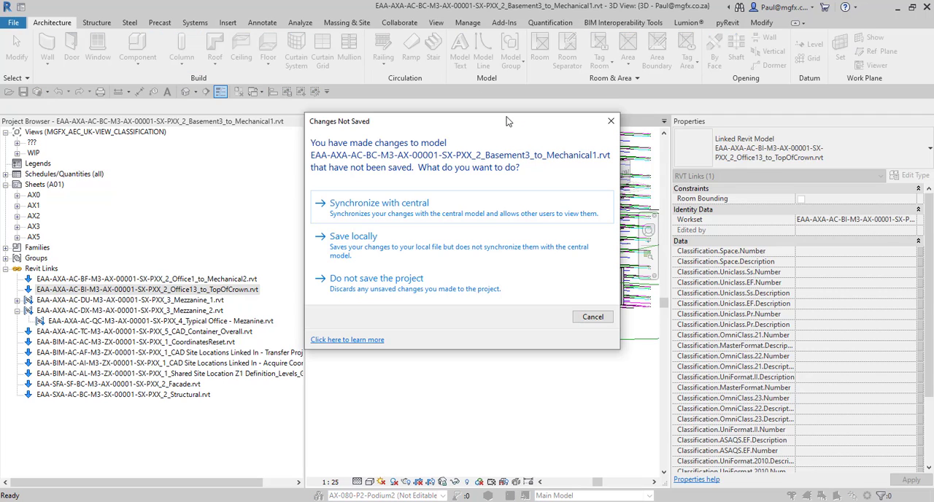
{"action": "mouse_move", "coordinate": [376, 283]}
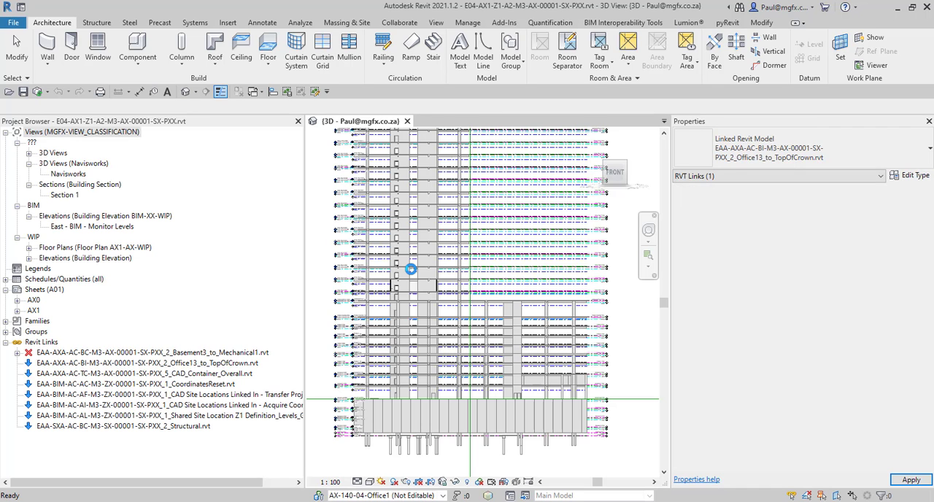
Select the unloaded Basement3 link in the host's Project Browser and double-click it.
{"action": "left_click", "coordinate": [153, 353]}
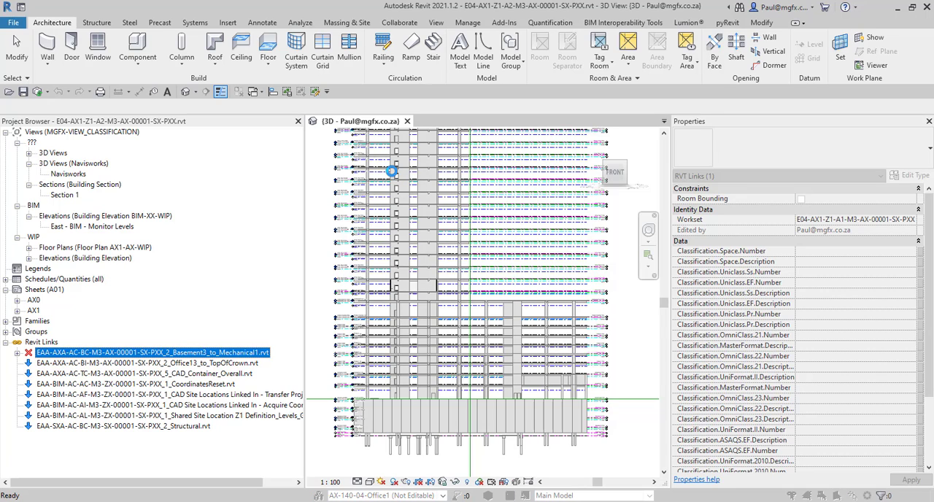
{"action": "double_click", "coordinate": [151, 353]}
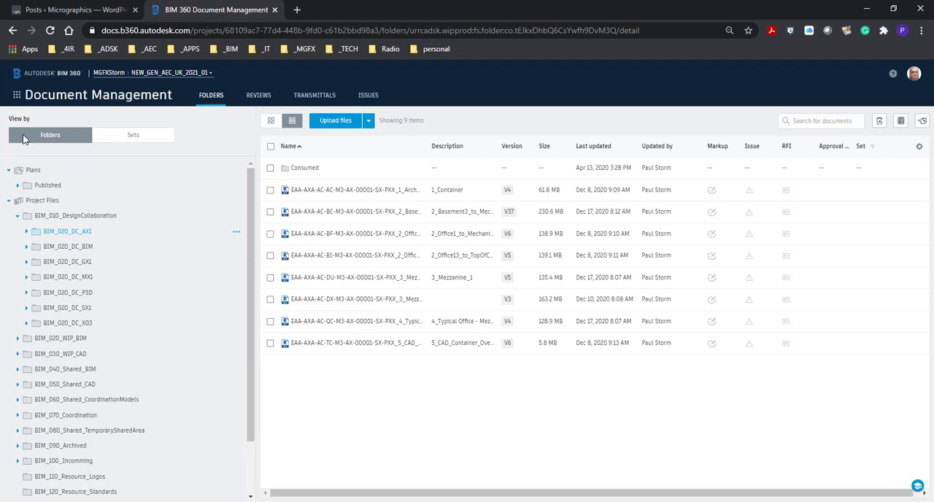
Switch Document Management to Folders view and expand BIM_020_DC_AX1.
{"action": "left_click", "coordinate": [16, 95]}
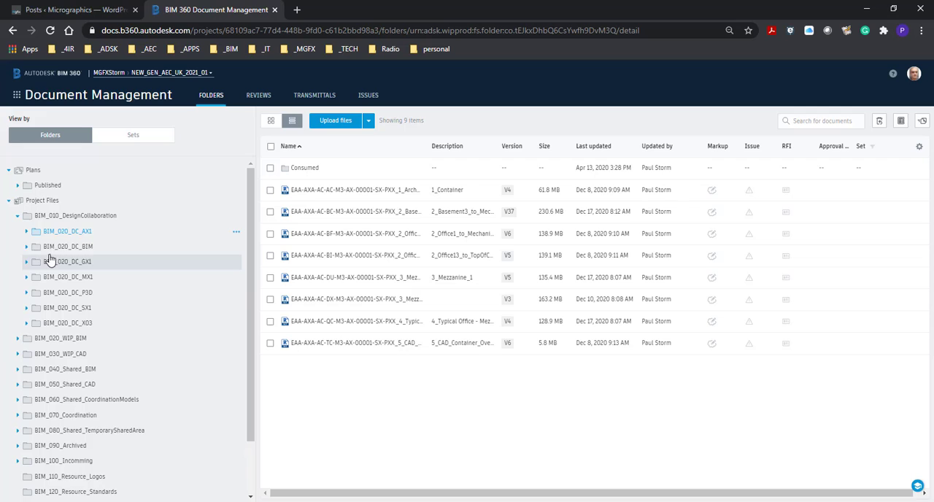
{"action": "left_click", "coordinate": [26, 231]}
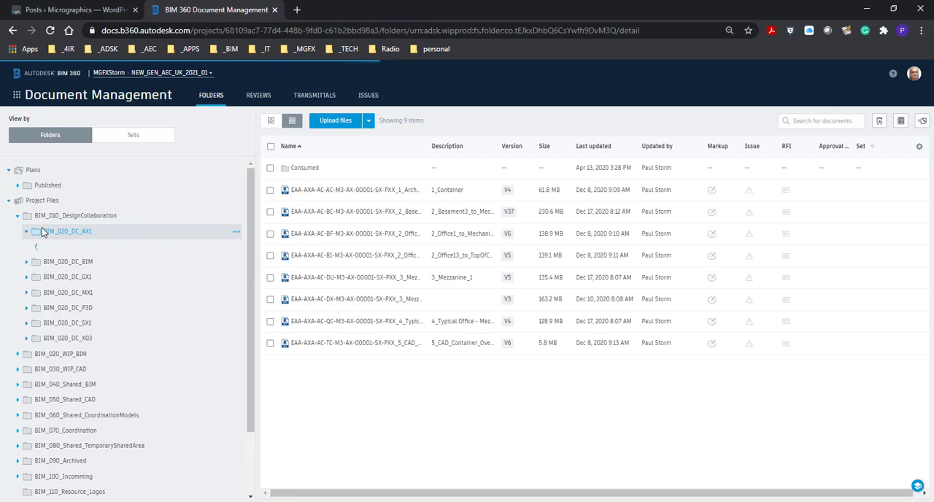
Open BIM_020_DC_SX1 to list its Consumed subfolder, Facade and Structural models.
{"action": "left_click", "coordinate": [26, 232]}
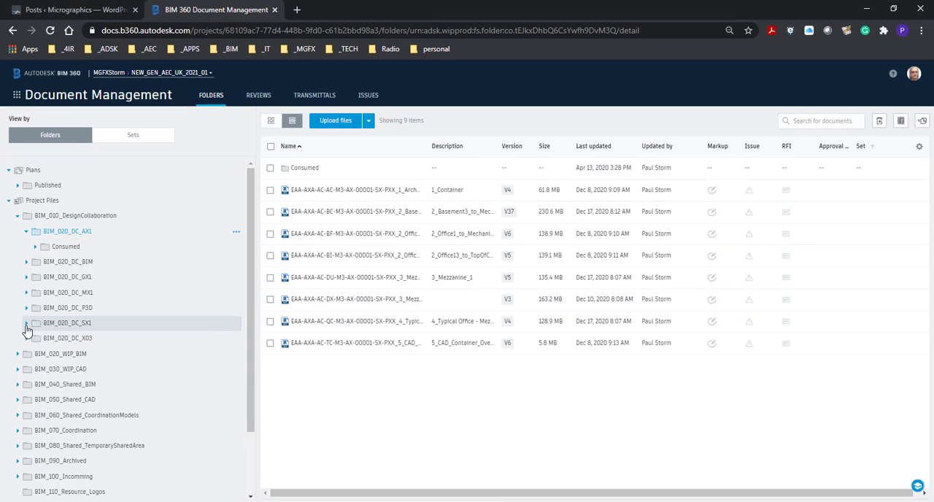
{"action": "left_click", "coordinate": [26, 323]}
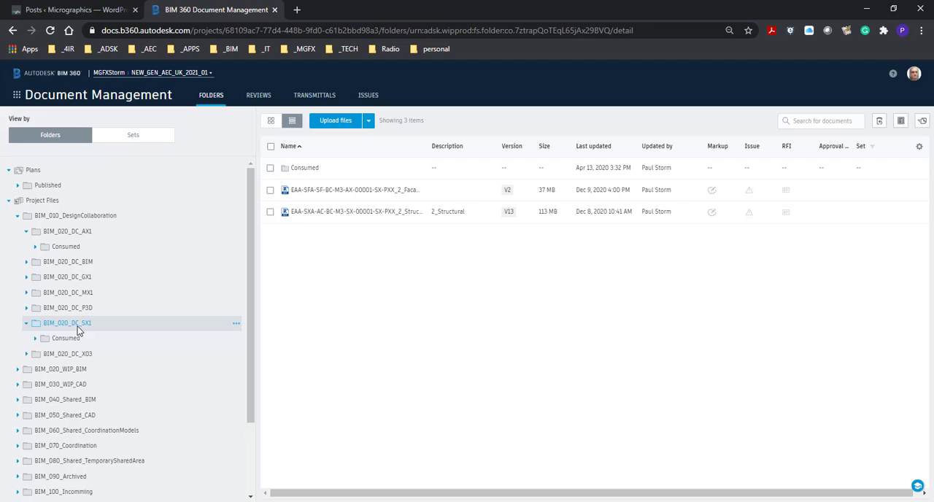
{"action": "mouse_move", "coordinate": [69, 261]}
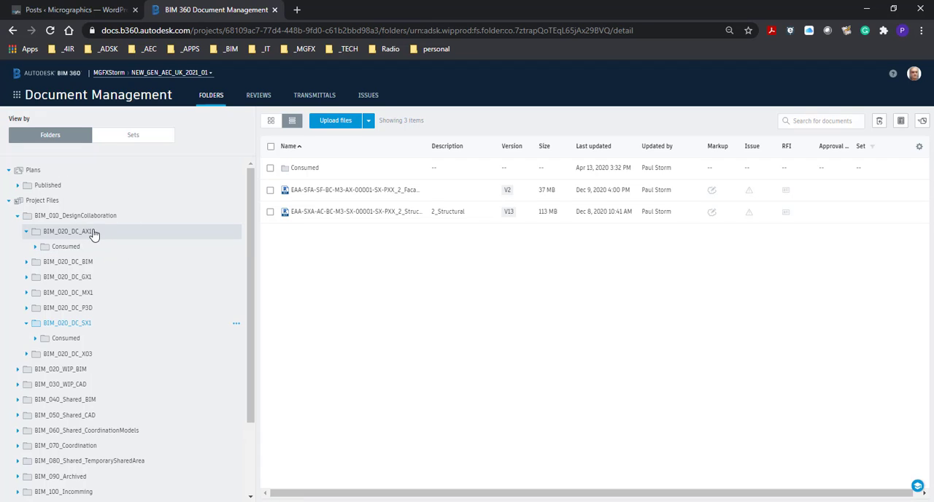
{"action": "mouse_move", "coordinate": [71, 240]}
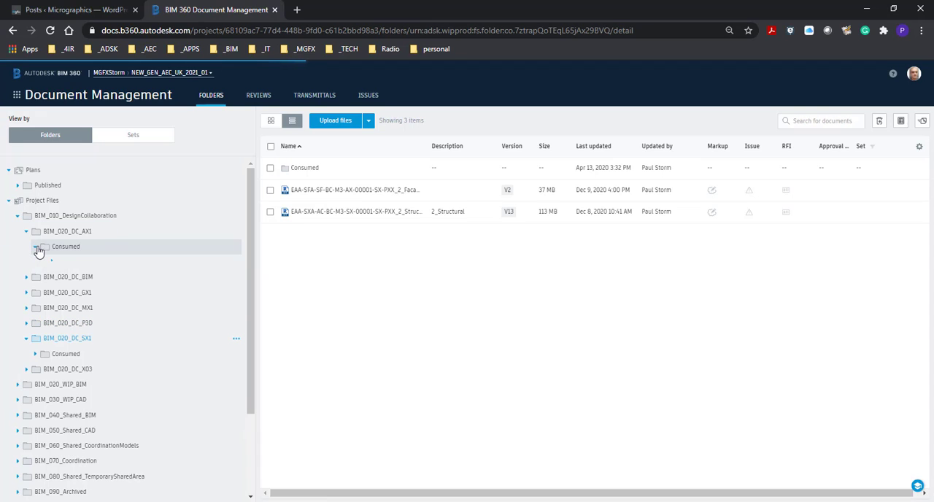
View the V10 Structural model in AX1's Consumed SX1 folder, then reopen the main SX1 folder.
{"action": "left_click", "coordinate": [35, 245]}
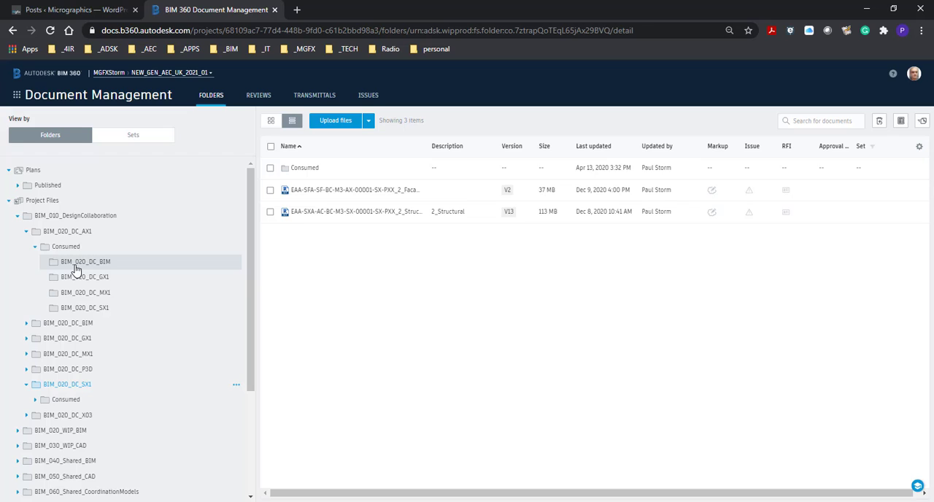
{"action": "mouse_move", "coordinate": [92, 308]}
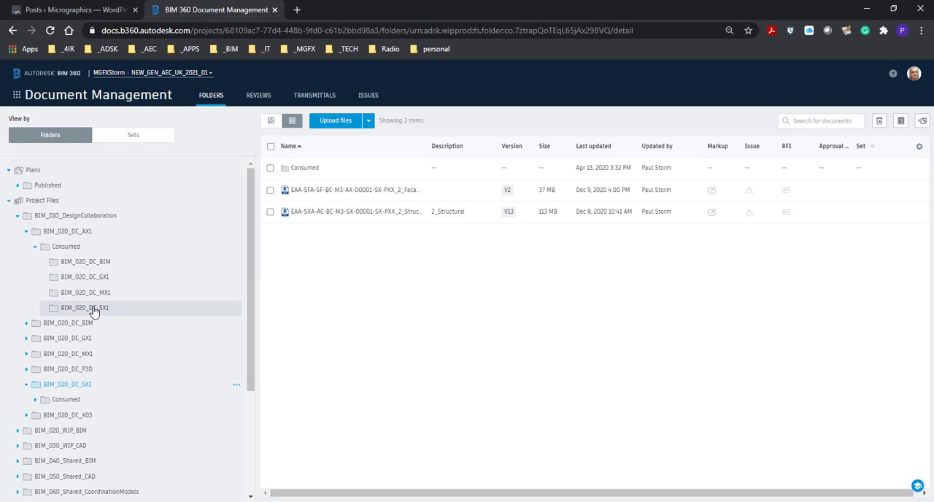
{"action": "left_click", "coordinate": [85, 307]}
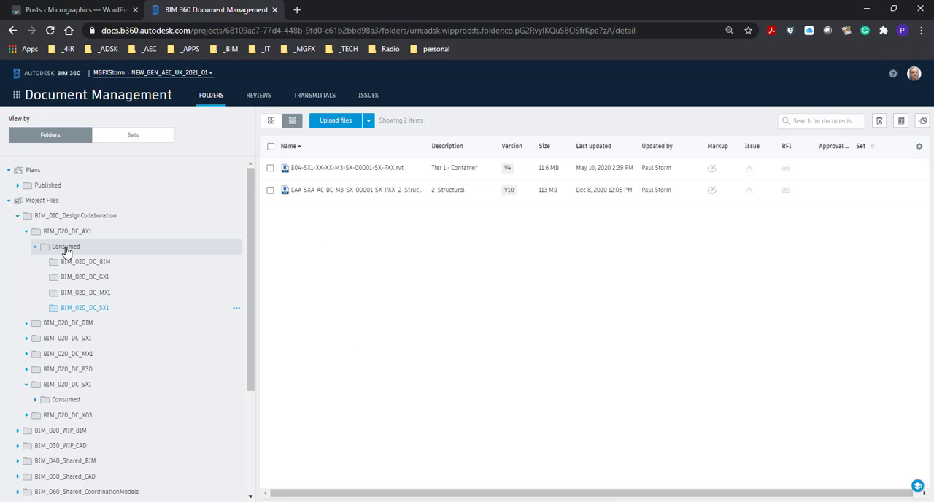
{"action": "left_click", "coordinate": [35, 246]}
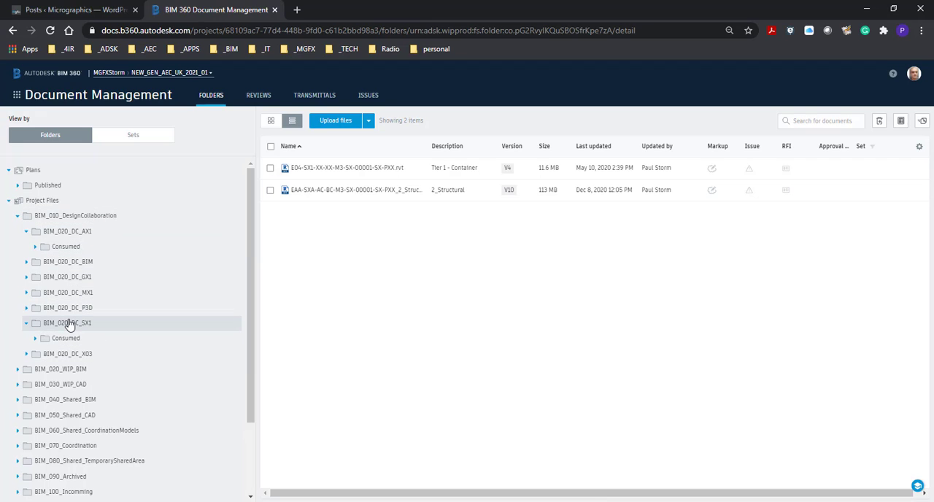
{"action": "mouse_move", "coordinate": [68, 330]}
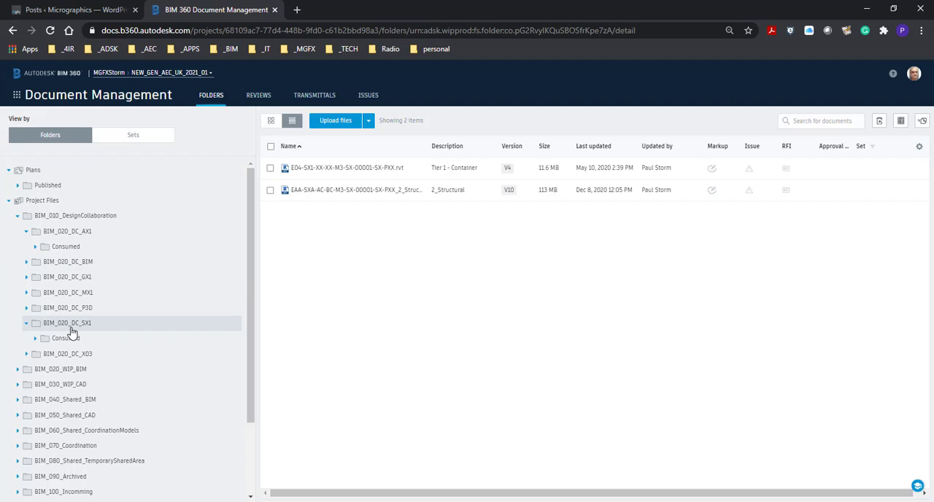
{"action": "mouse_move", "coordinate": [72, 329]}
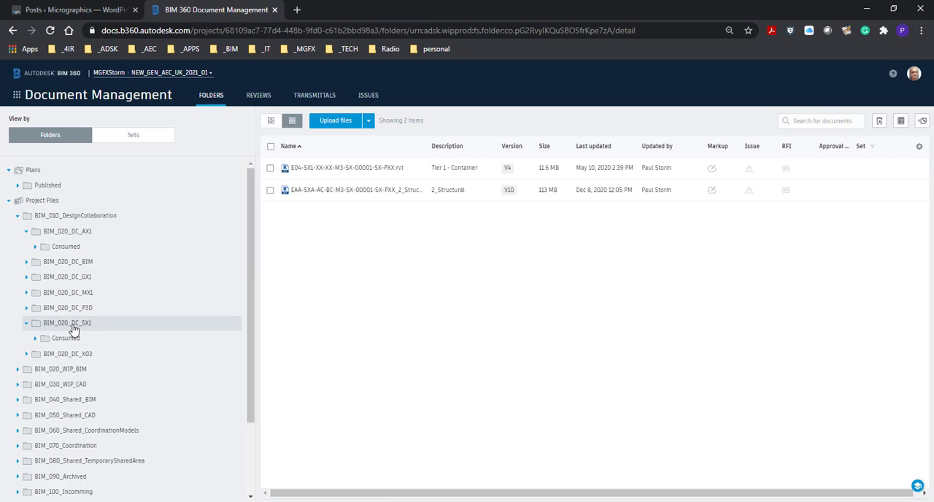
{"action": "left_click", "coordinate": [68, 322]}
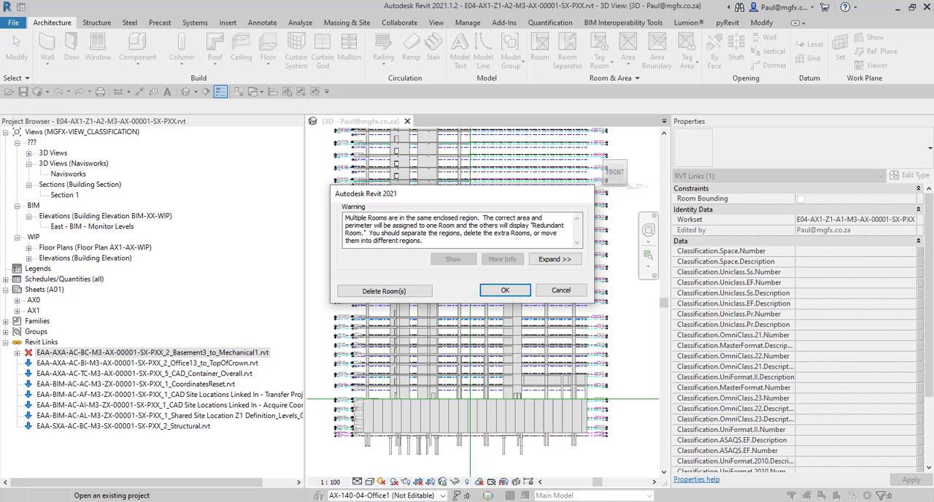
Dismiss the multiple-rooms warning, expand Revit Links, and check the Facade link's options.
{"action": "left_click", "coordinate": [504, 290]}
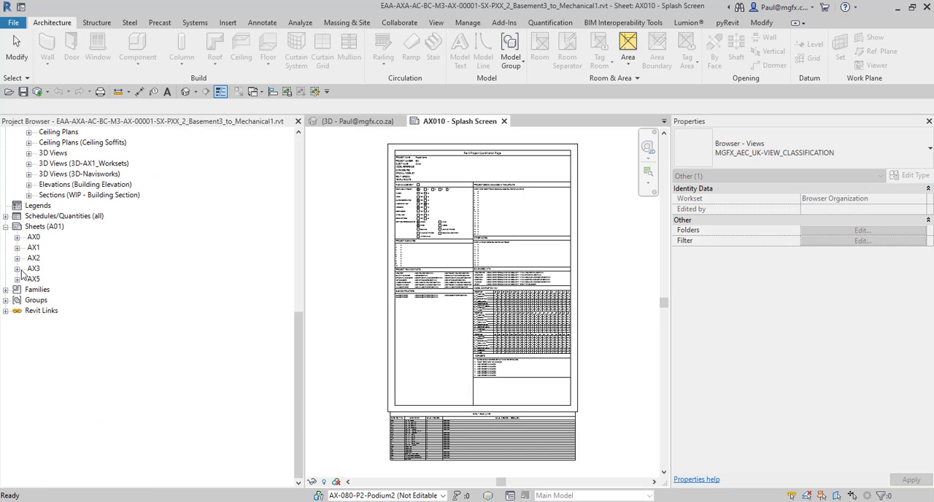
{"action": "left_click", "coordinate": [6, 310]}
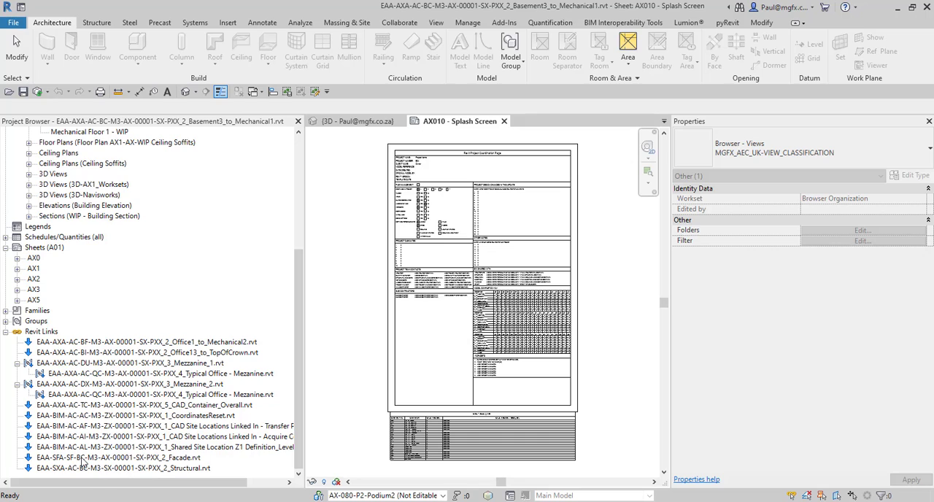
{"action": "left_click", "coordinate": [117, 458]}
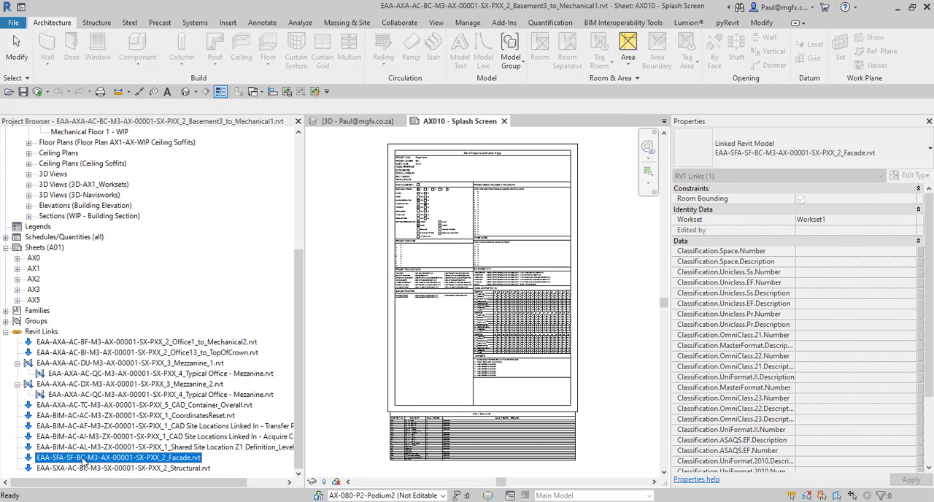
{"action": "right_click", "coordinate": [124, 457]}
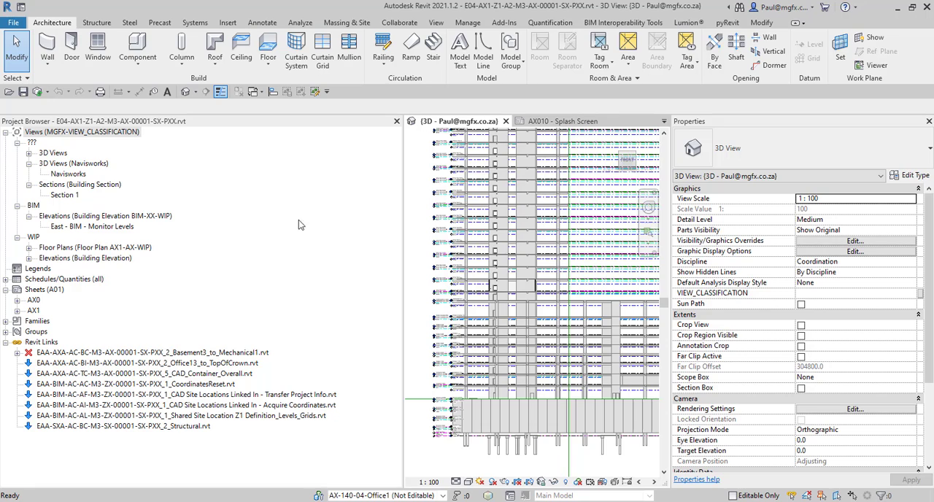
{"action": "mouse_move", "coordinate": [164, 432]}
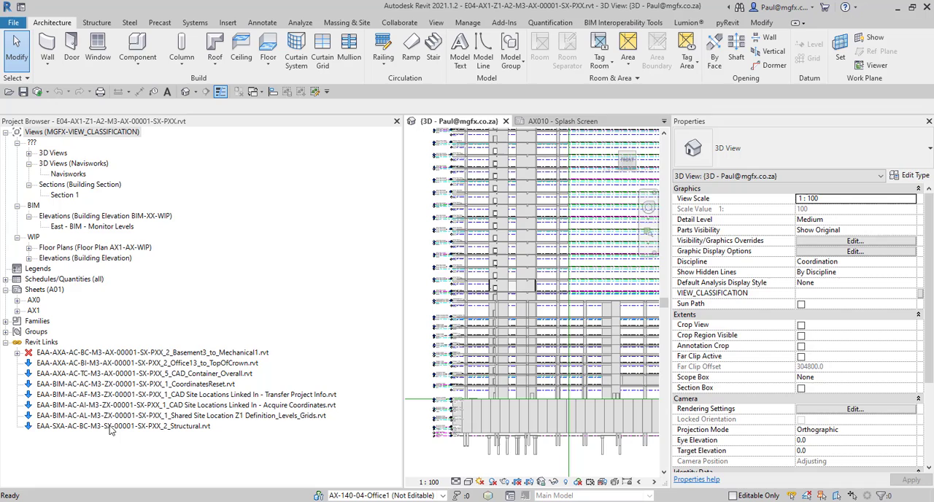
{"action": "right_click", "coordinate": [124, 425]}
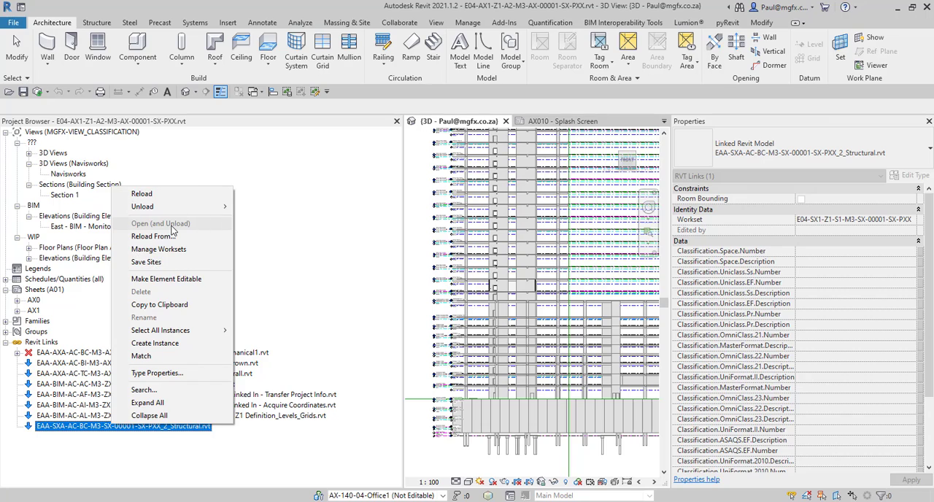
{"action": "mouse_move", "coordinate": [143, 228]}
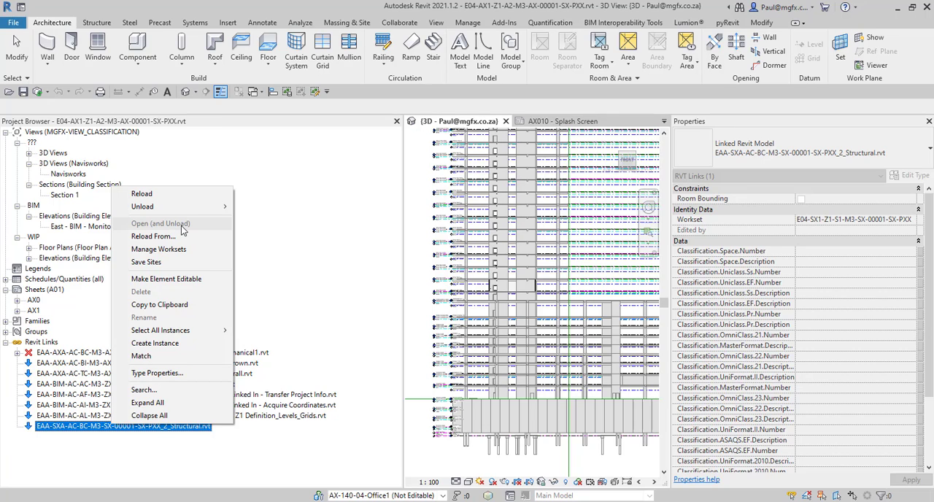
{"action": "mouse_move", "coordinate": [200, 273]}
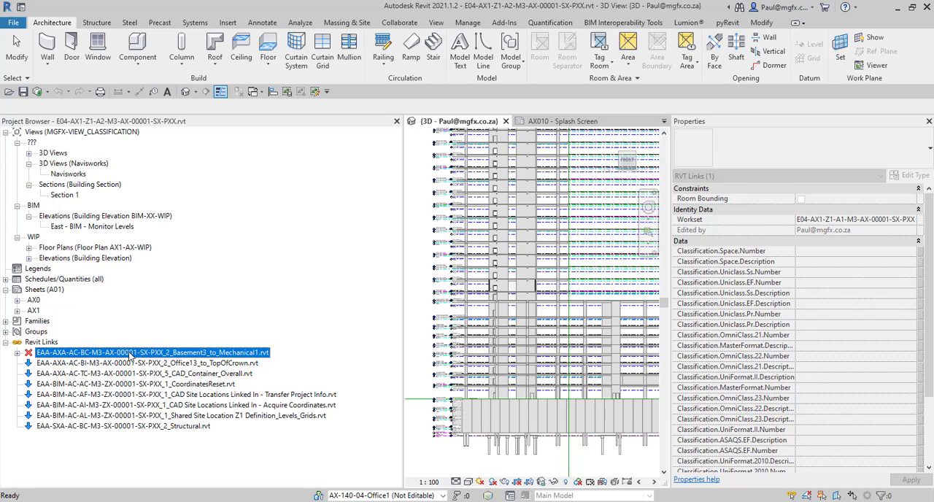
{"action": "mouse_move", "coordinate": [181, 365]}
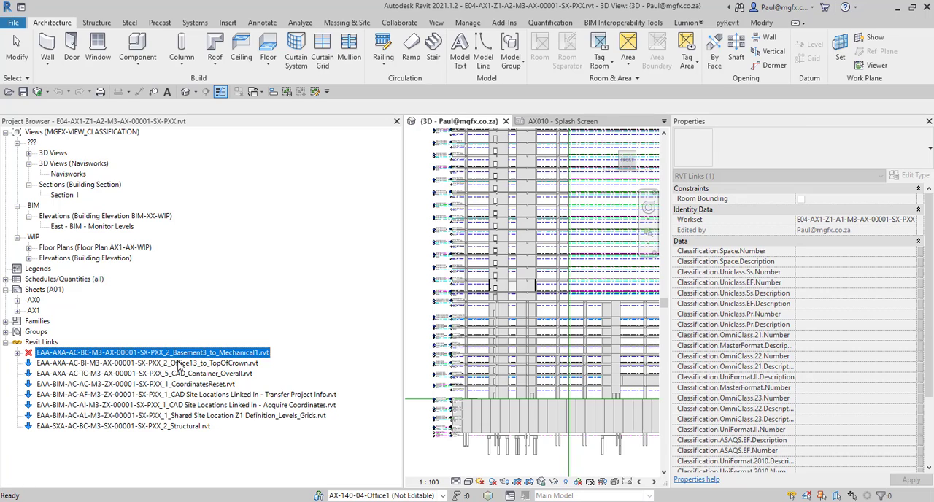
{"action": "mouse_move", "coordinate": [132, 378]}
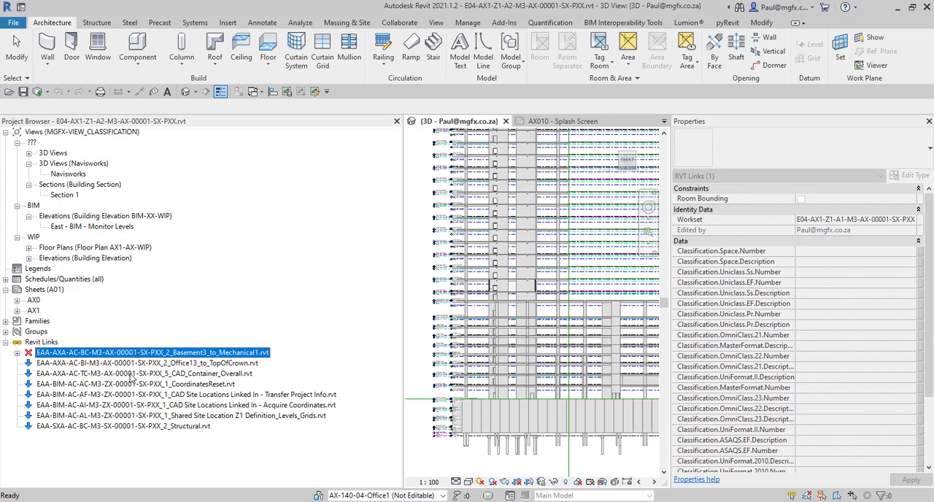
{"action": "mouse_move", "coordinate": [151, 385]}
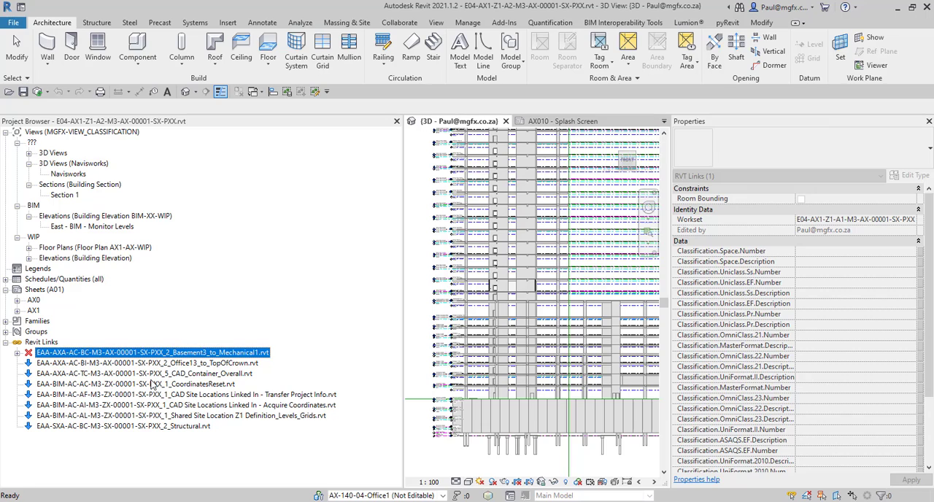
{"action": "mouse_move", "coordinate": [97, 376]}
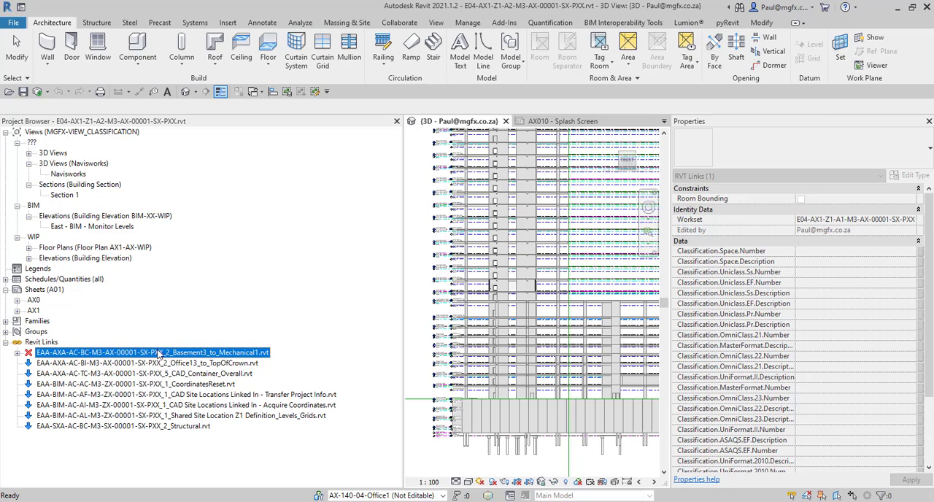
{"action": "right_click", "coordinate": [151, 352]}
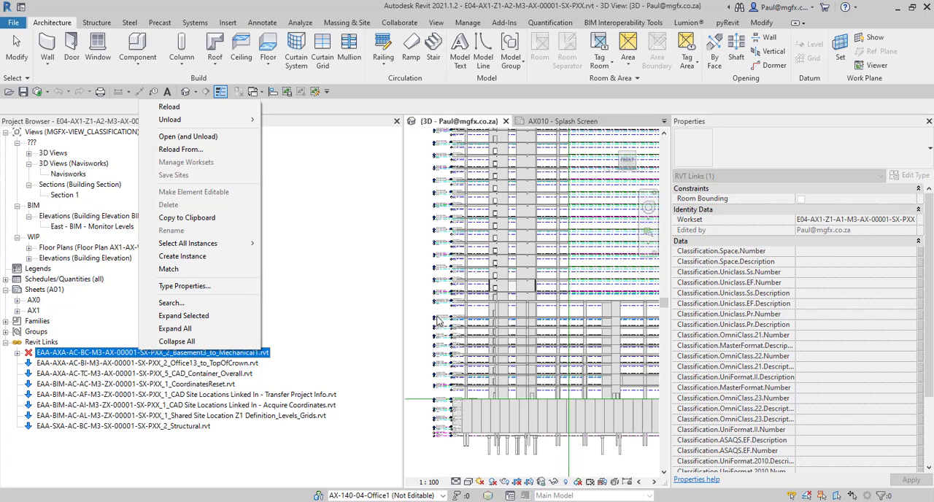
{"action": "left_click", "coordinate": [372, 302]}
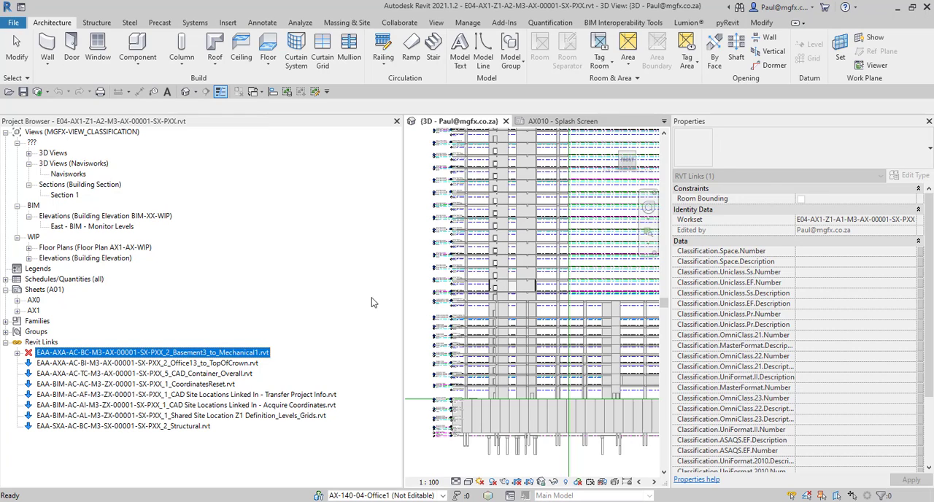